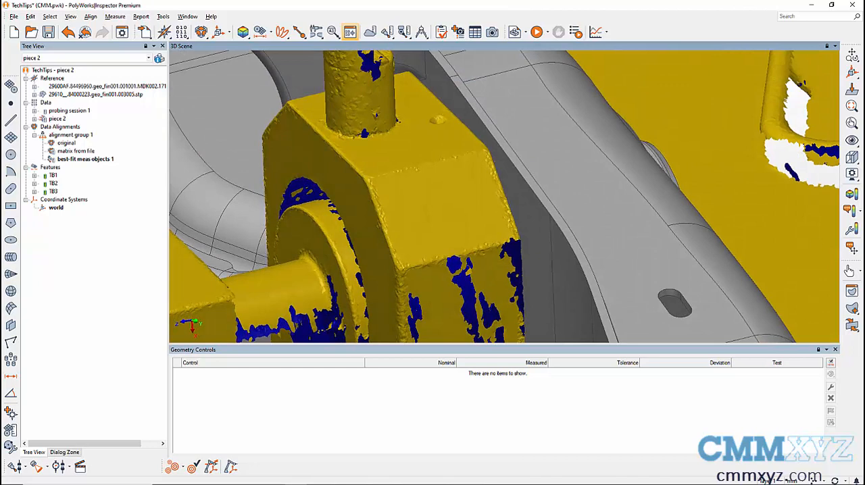
mouse_move(576, 224)
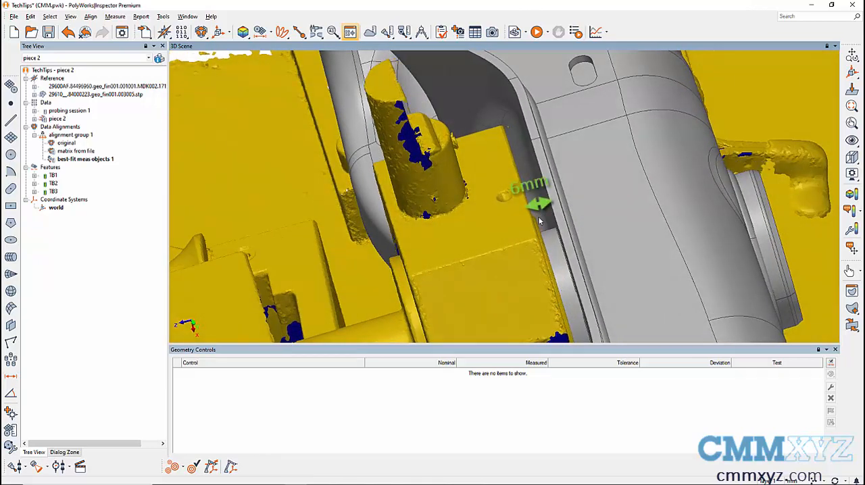
mouse_move(536, 218)
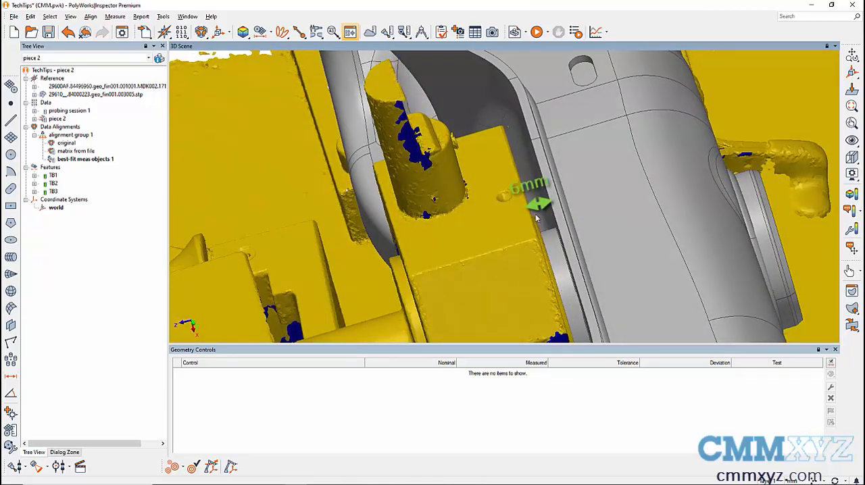
- Anchor surface comparison point surf pt 8 on the CAD surface beside the yellow block
left_click(299, 32)
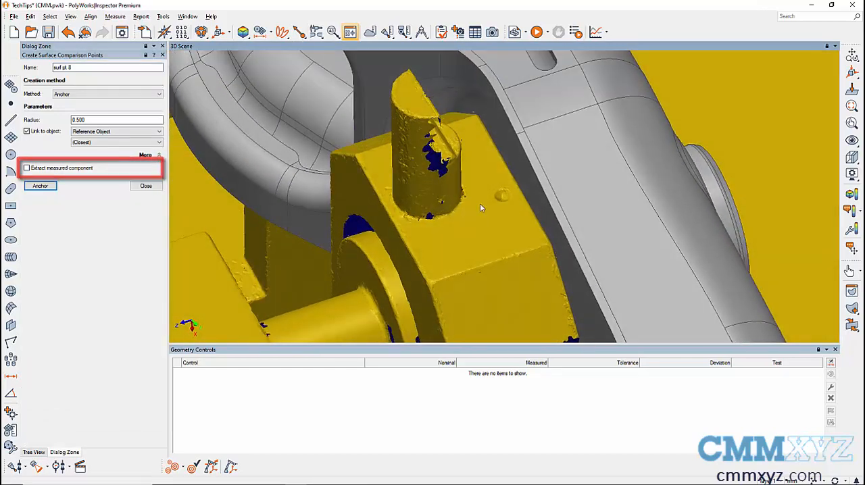
left_click(40, 185)
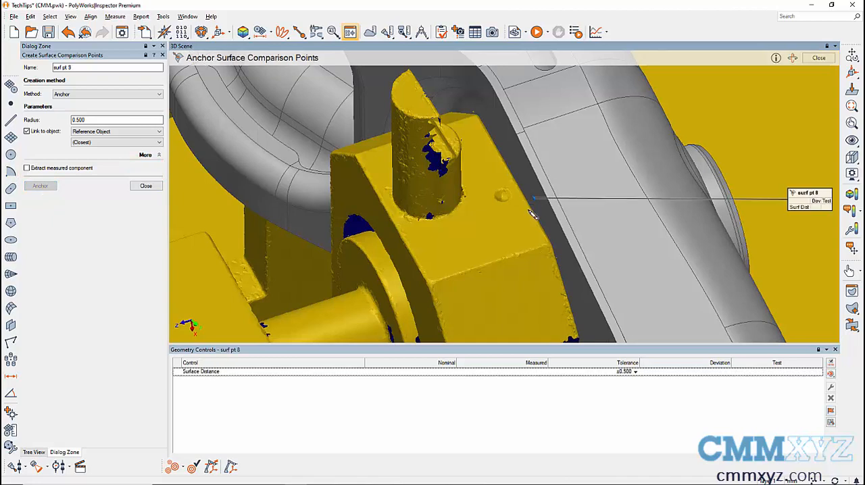
left_click(146, 186)
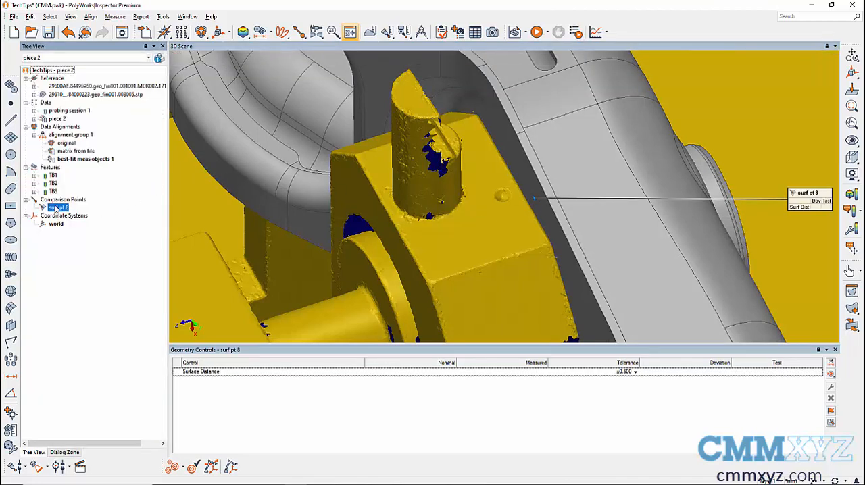
- Invert surf pt 8's orientation, accepting removal of its reference links
right_click(58, 207)
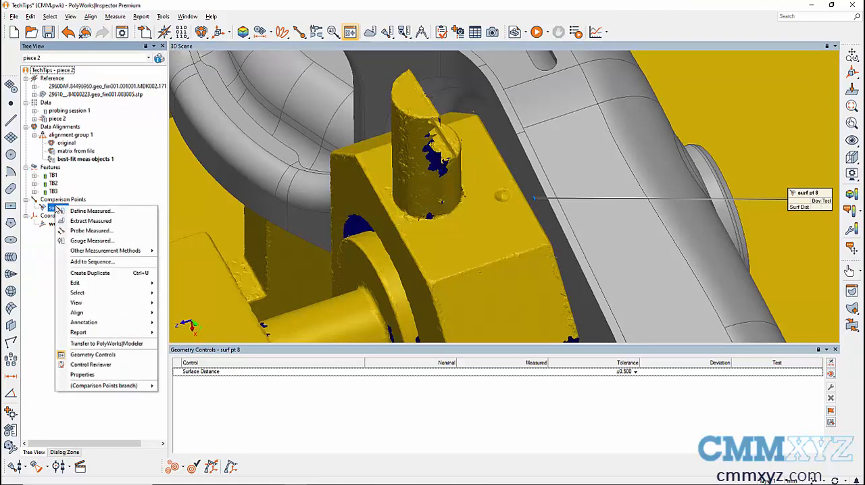
mouse_move(75, 282)
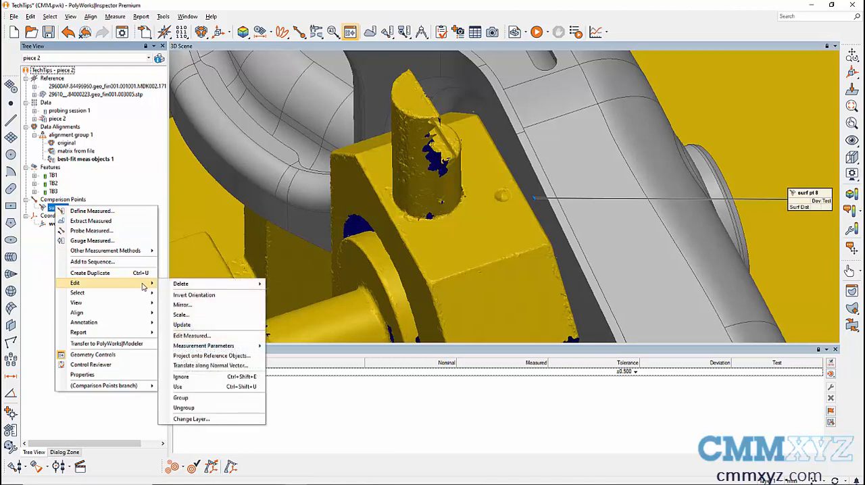
mouse_move(194, 295)
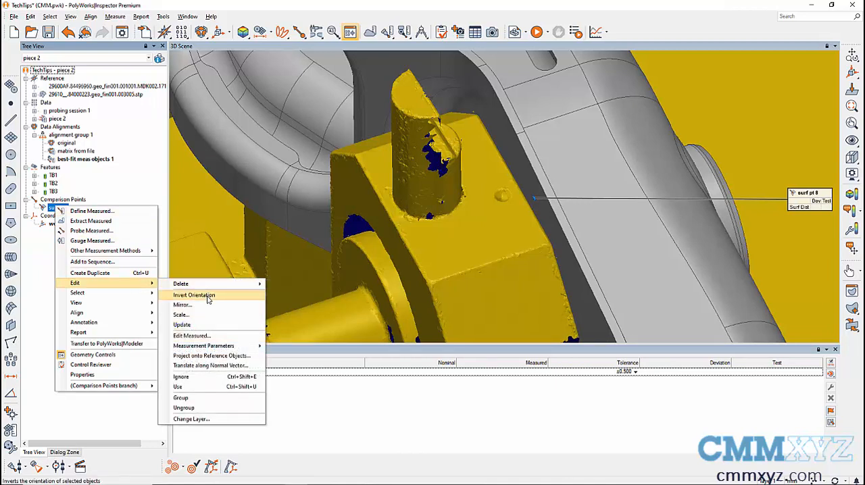
left_click(194, 295)
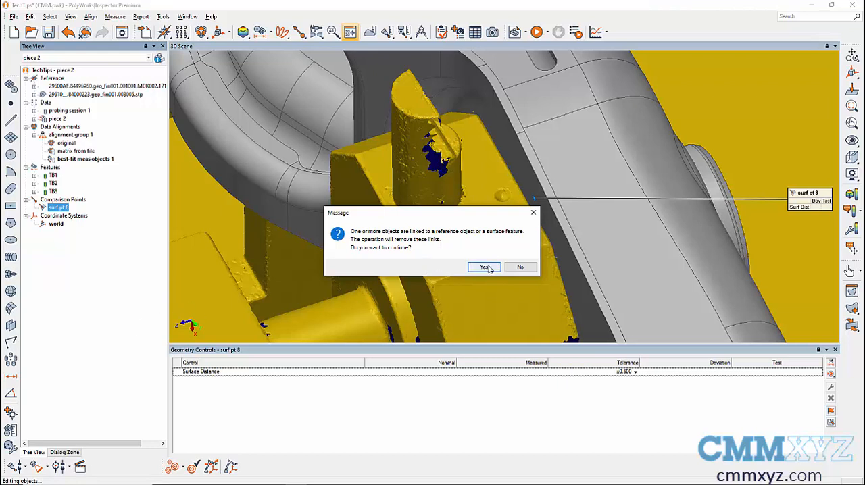
left_click(483, 267)
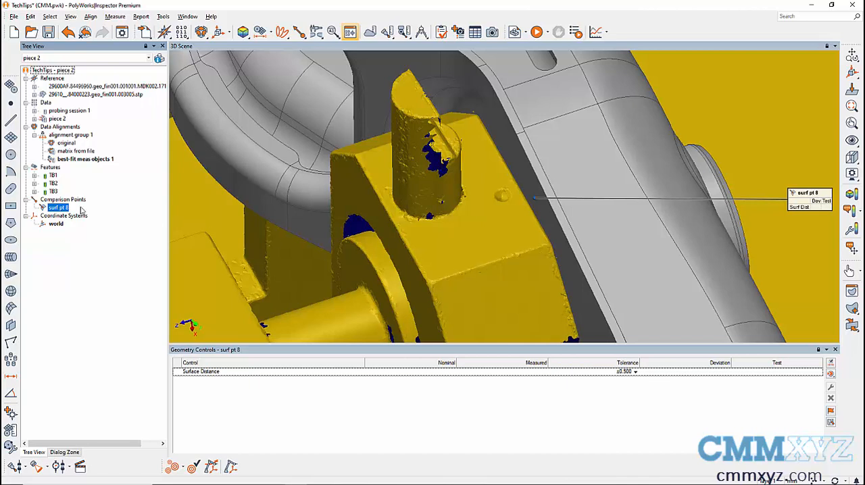
- Set surf pt 8 to the Extract method with a nominal-surface offset of -6.000
right_click(57, 207)
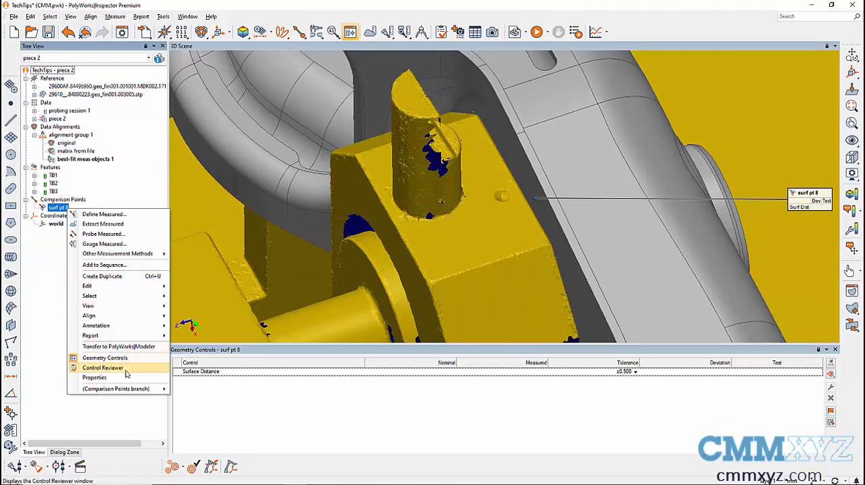
left_click(94, 377)
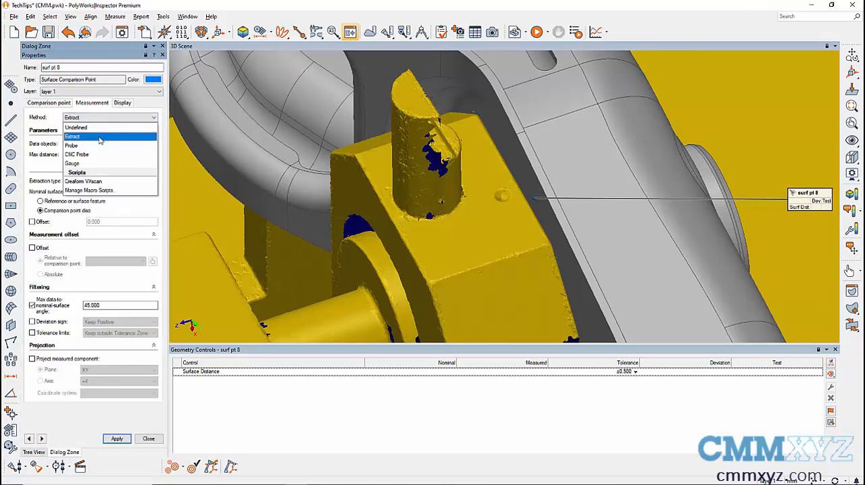
left_click(72, 136)
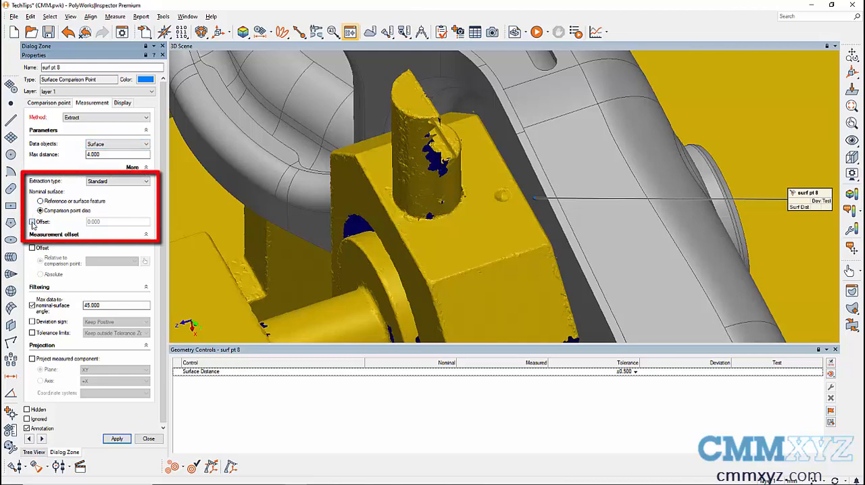
left_click(32, 222)
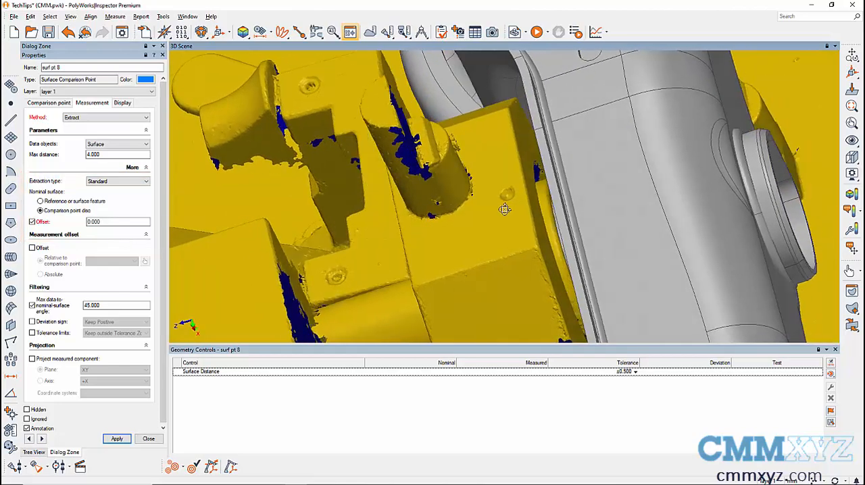
left_click_drag(504, 209, 516, 206)
type("5")
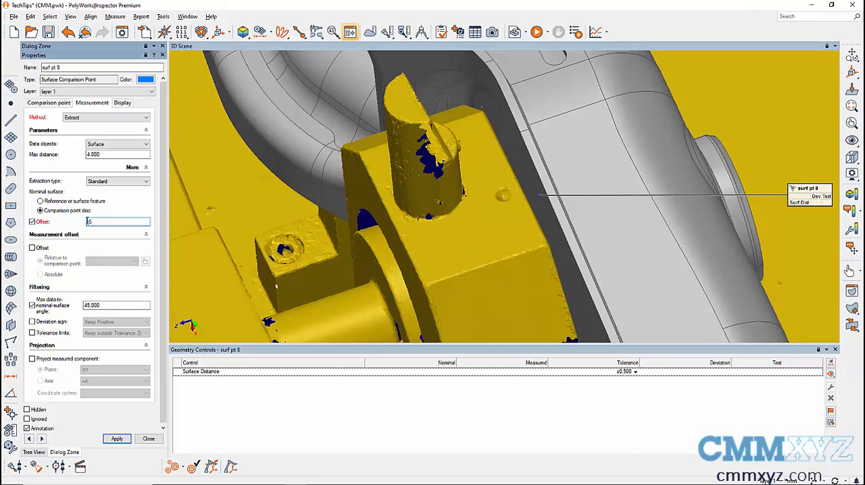
type("-0")
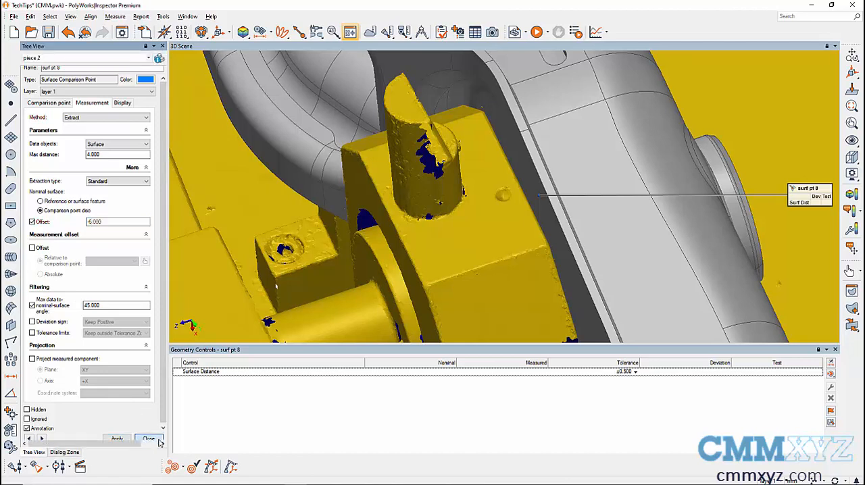
- Show surf pt 8's results: surface distance 0.110, passing ±0.500, and inspect the fixture
left_click(148, 439)
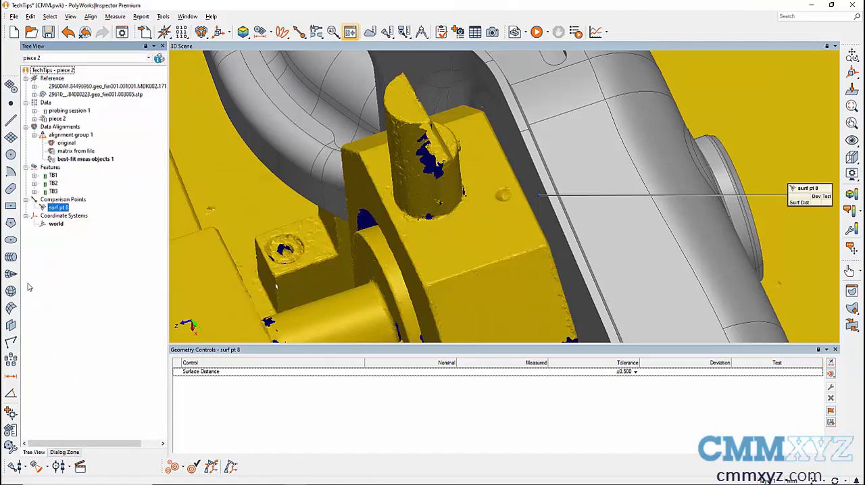
right_click(58, 207)
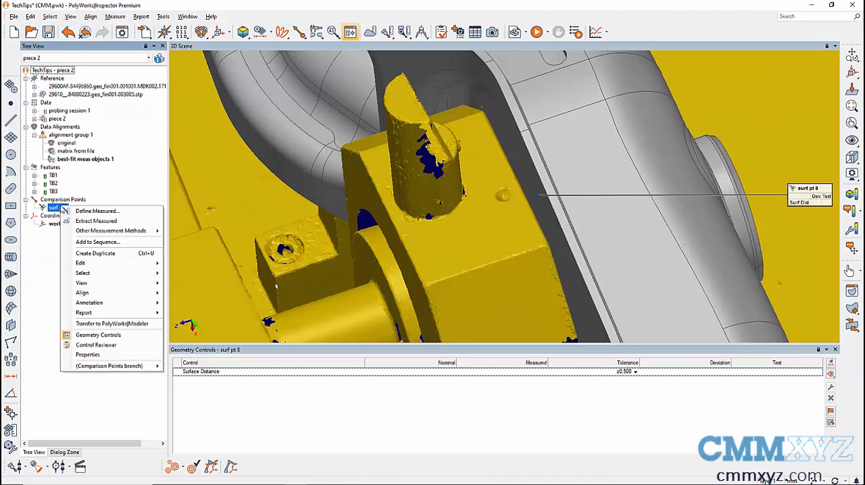
mouse_move(97, 211)
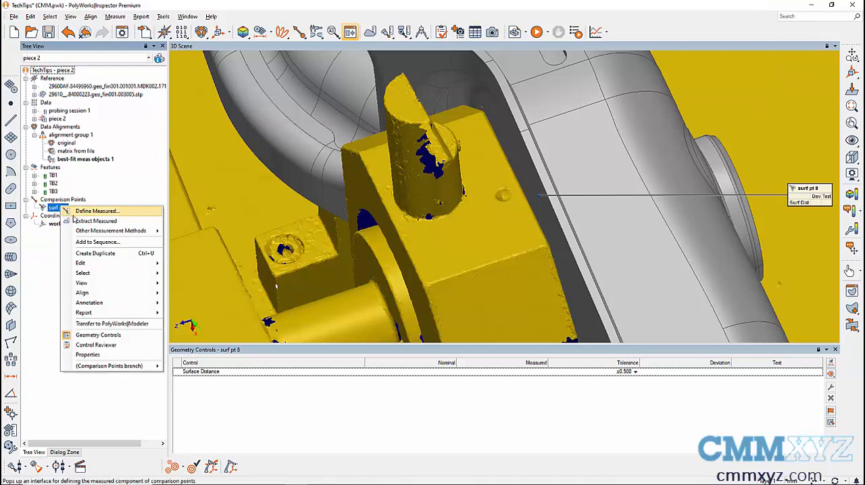
left_click(96, 211)
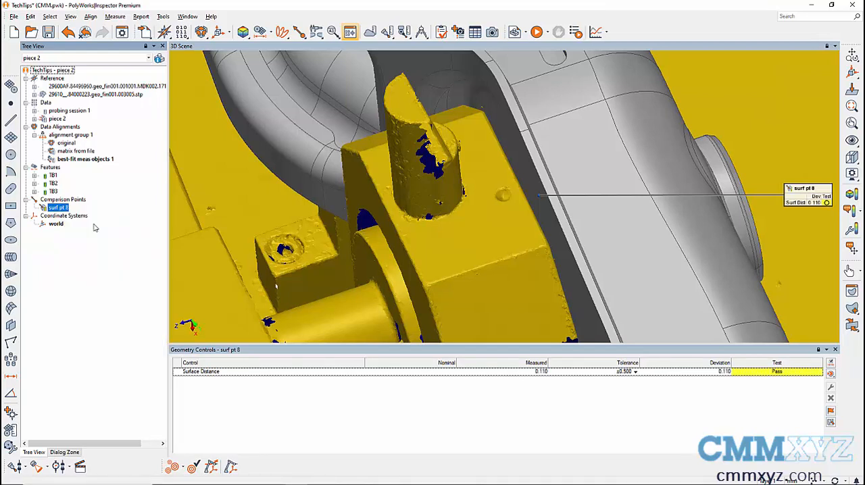
mouse_move(496, 235)
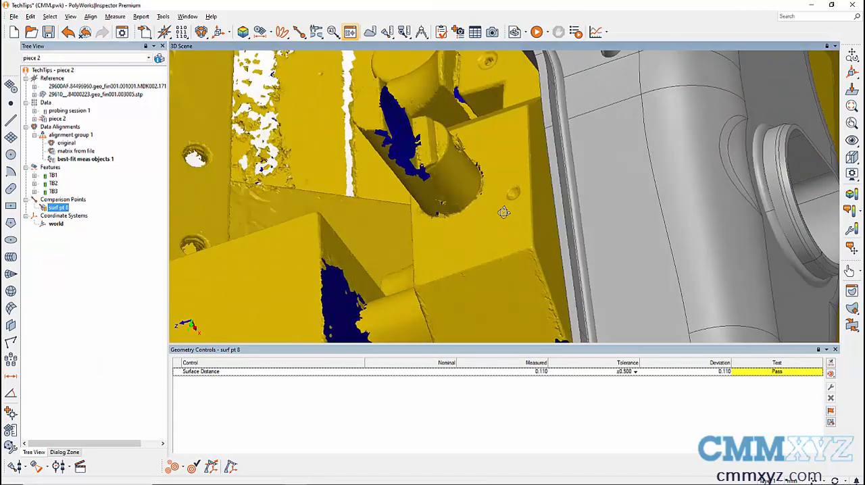
left_click_drag(504, 213, 548, 201)
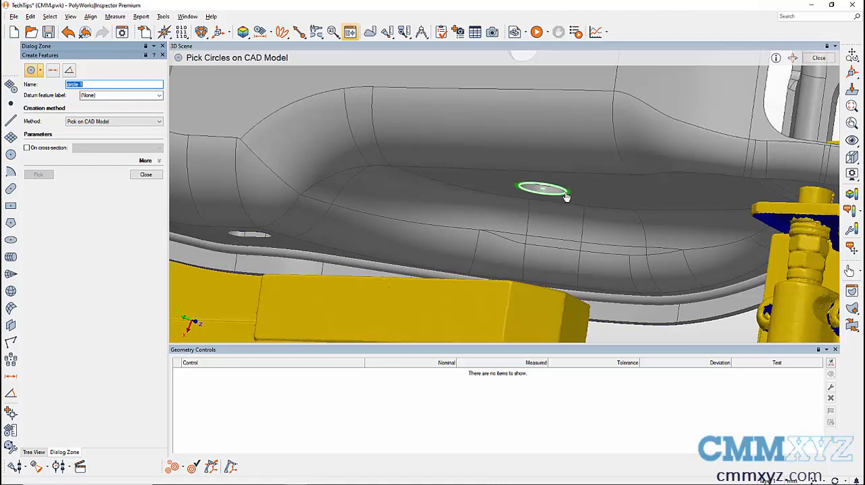
- Pick the CAD hole edge to create circle 1 with 13.000 diameter nominals
left_click(543, 187)
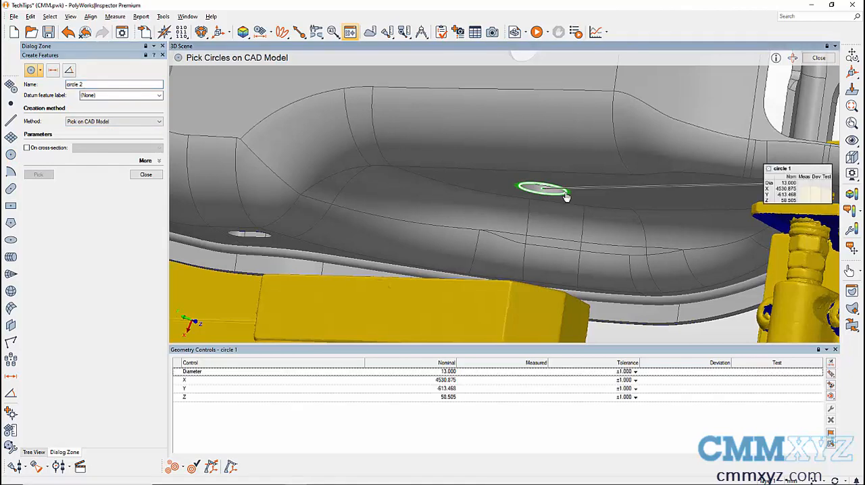
left_click(145, 174)
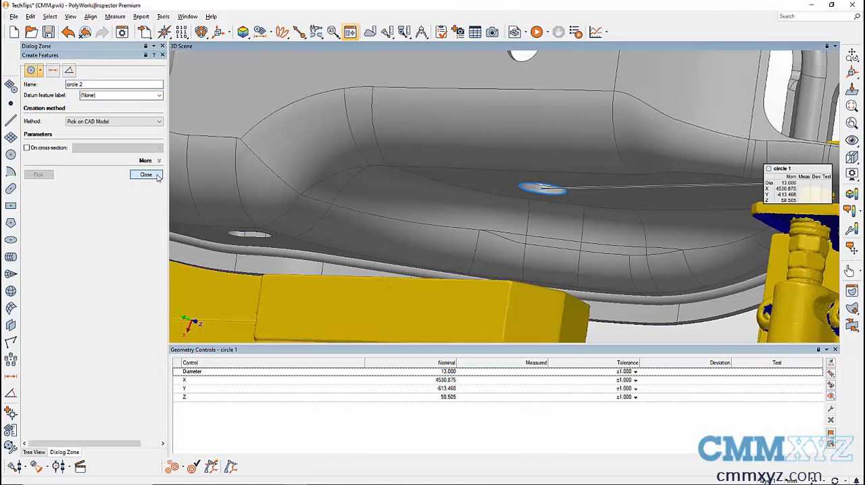
left_click(145, 174)
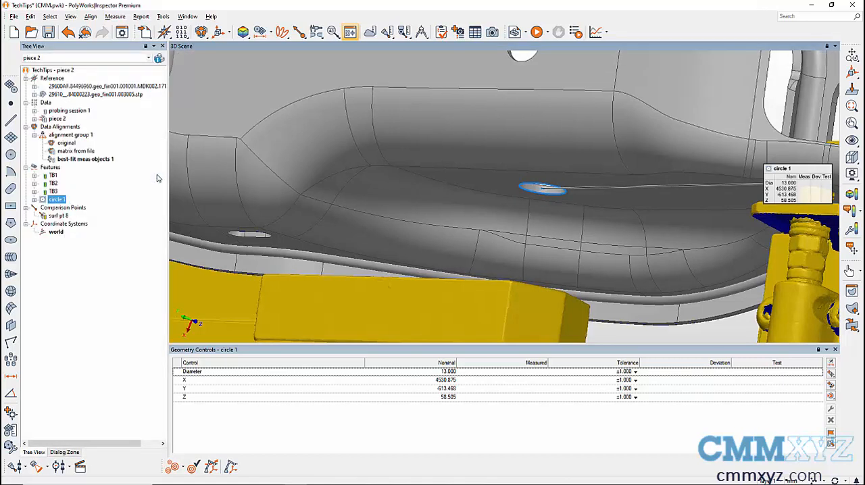
- Invert circle 1's axis orientation, keeping Invert axis orientation checked
right_click(57, 200)
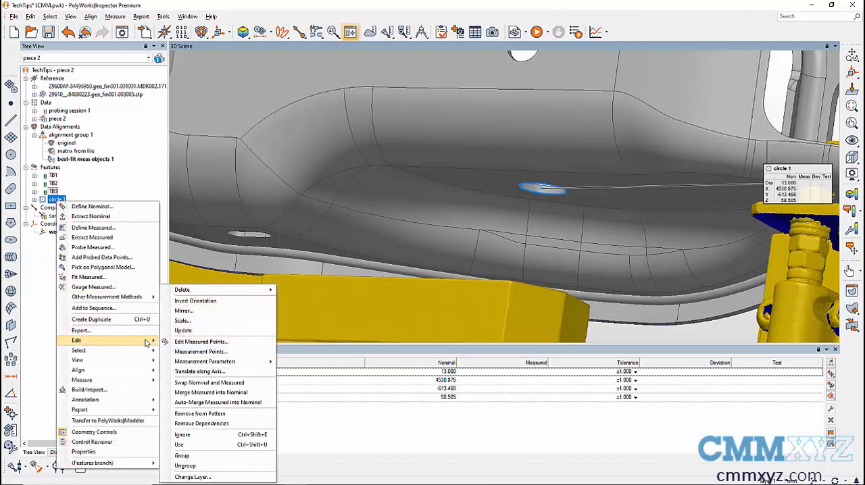
mouse_move(195, 300)
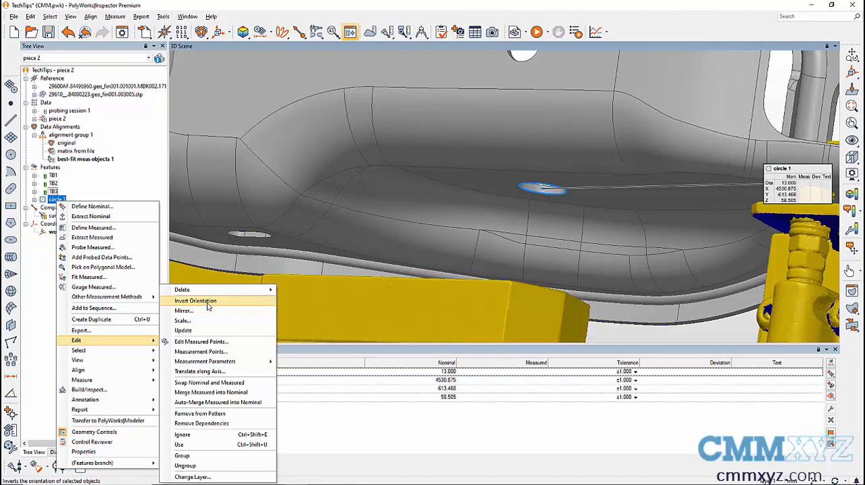
left_click(196, 300)
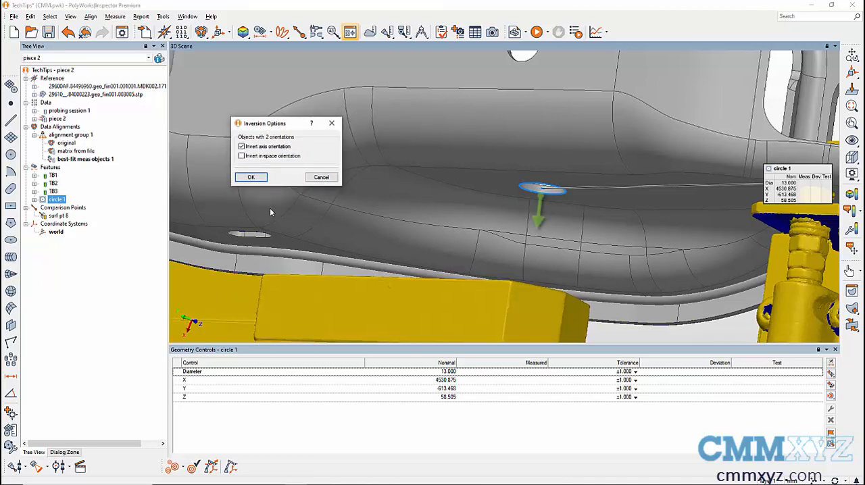
left_click(242, 146)
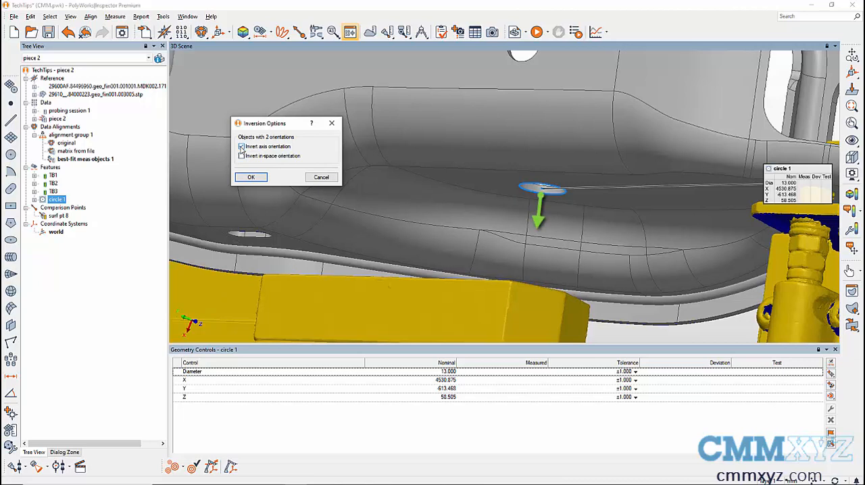
left_click(241, 147)
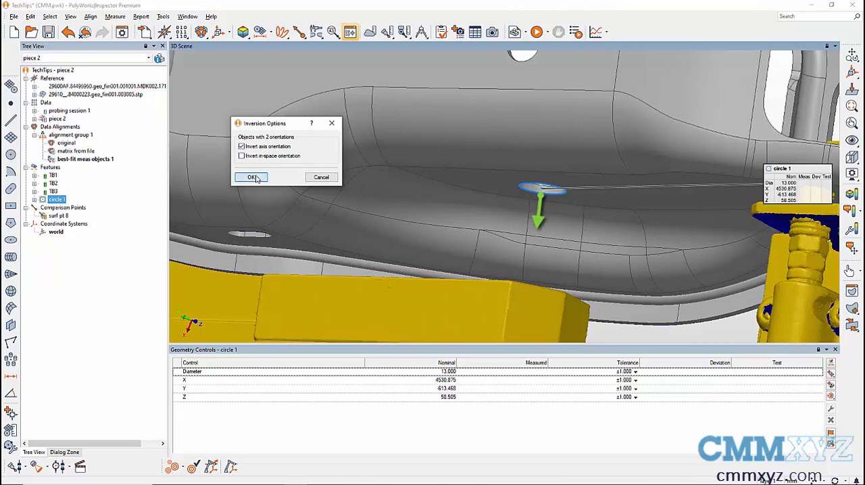
left_click(251, 177)
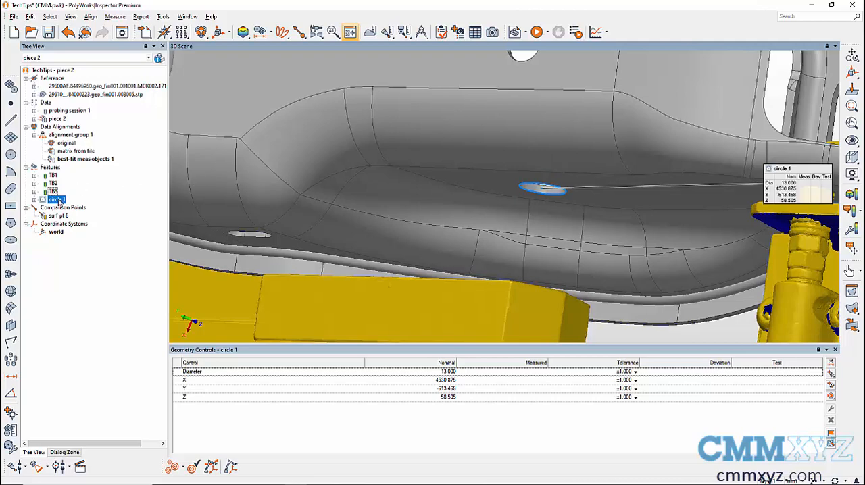
- Translate circle 1 -33 mm along its axis onto the fixture scan hole (X 4562.025, Z 54.753)
right_click(54, 199)
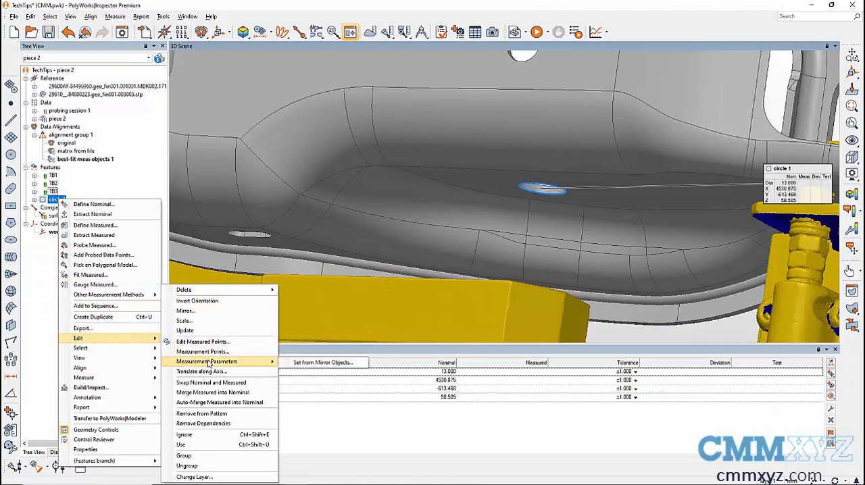
mouse_move(201, 372)
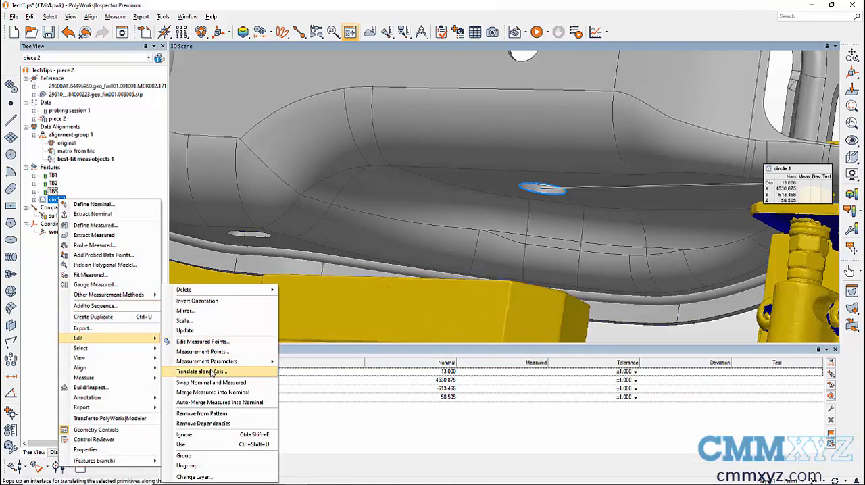
left_click(200, 371)
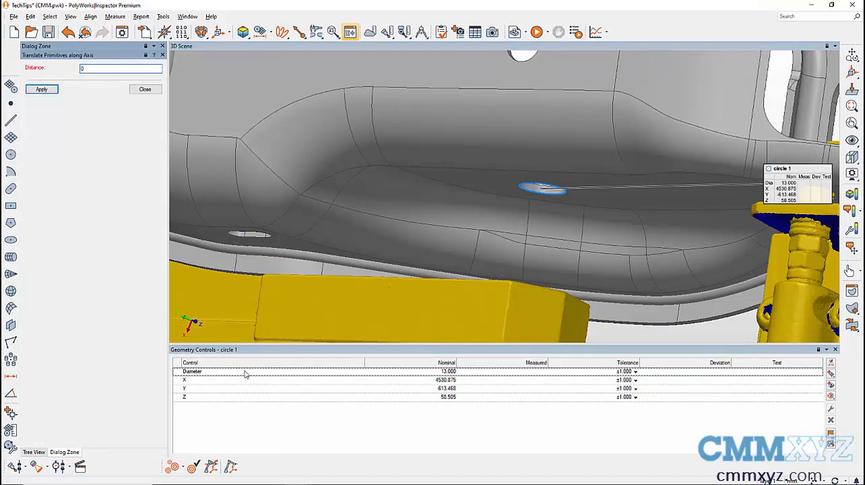
left_click(120, 68)
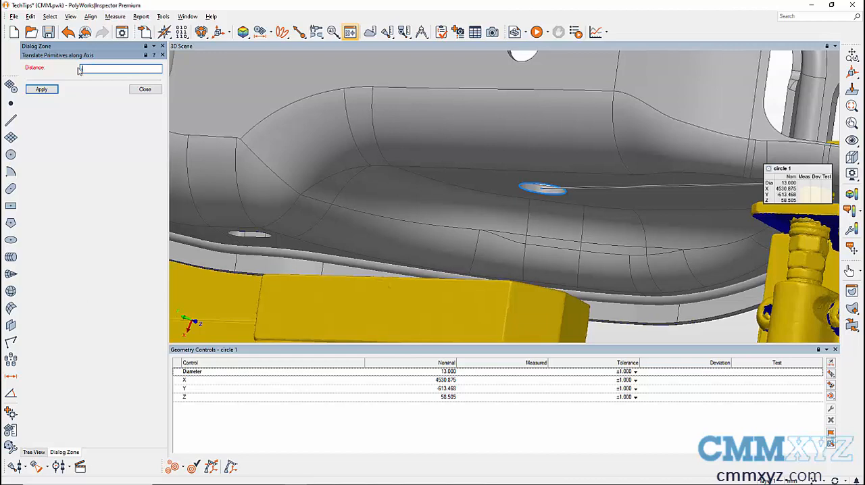
type("33")
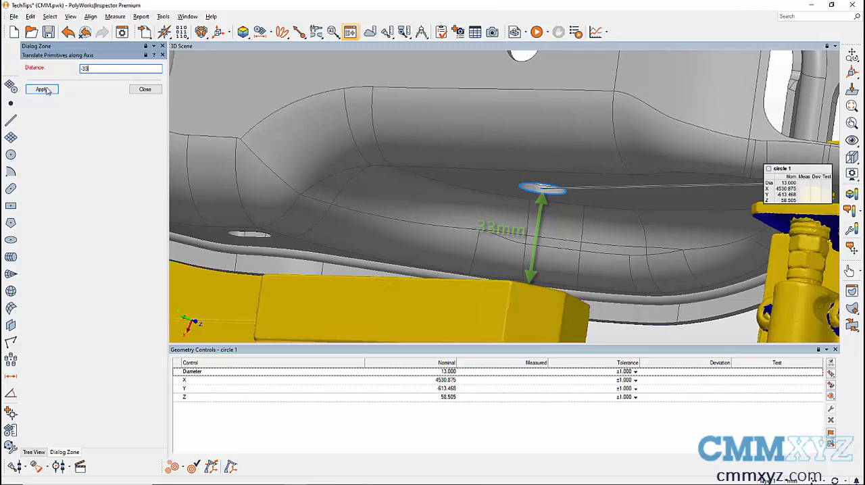
left_click(41, 89)
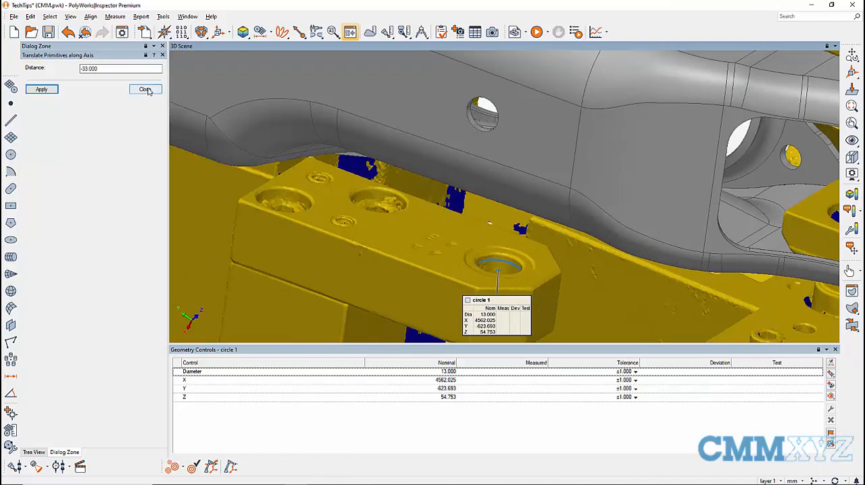
left_click(145, 89)
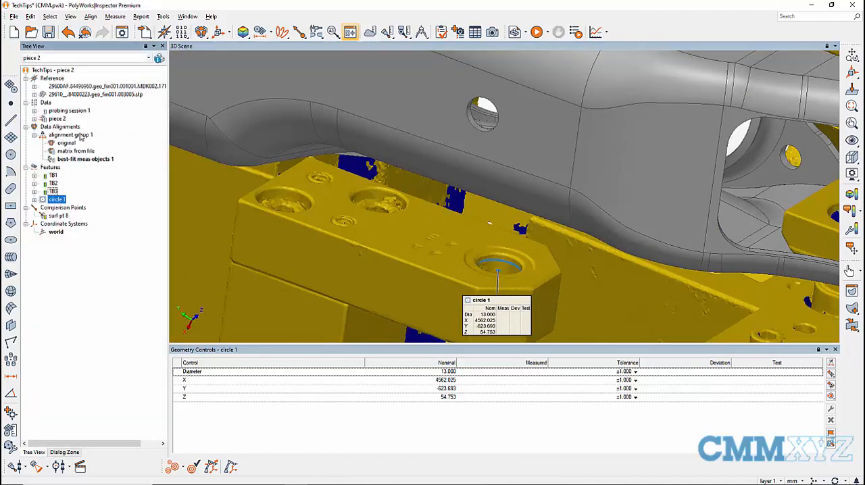
right_click(55, 199)
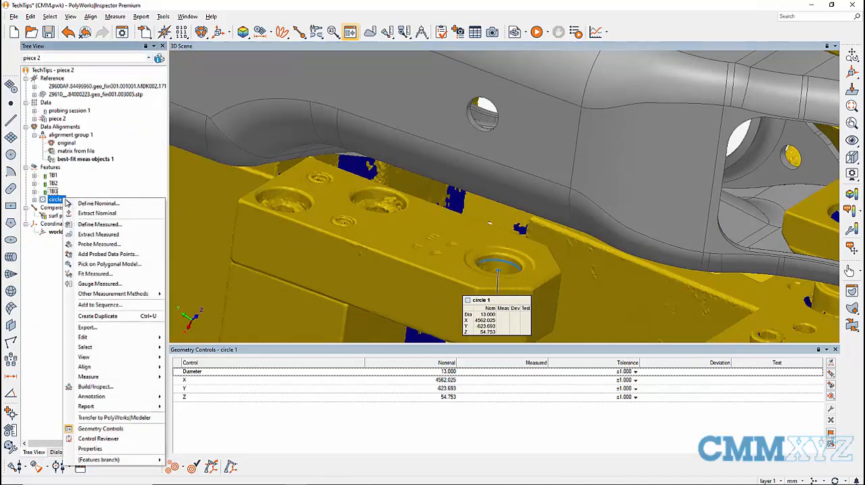